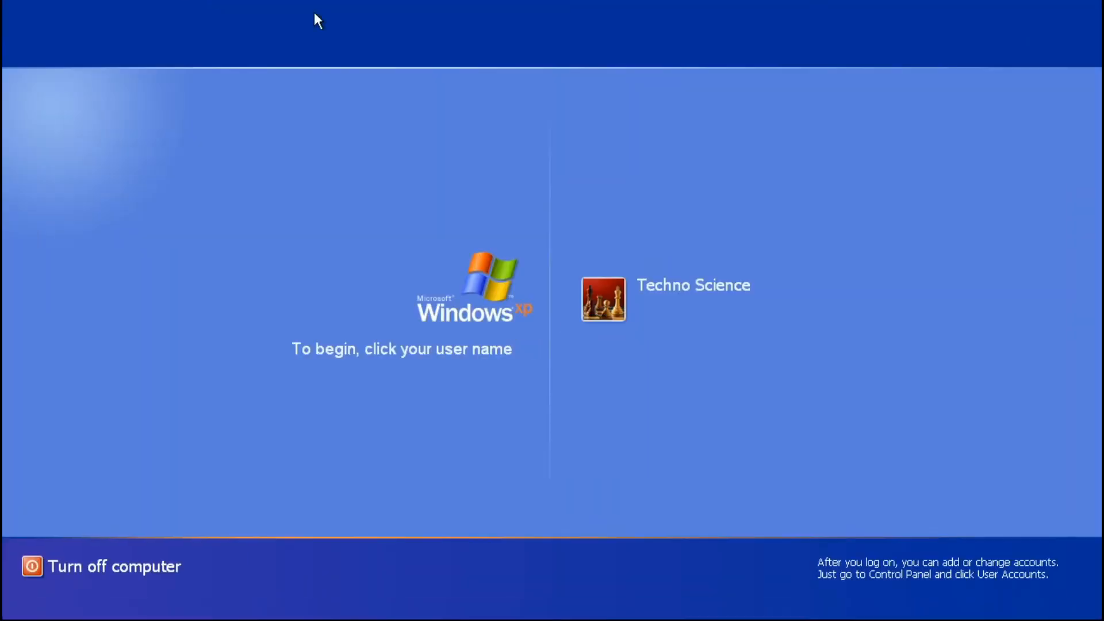
Enter and submit a password for the user account on the XP welcome screen
click(603, 301)
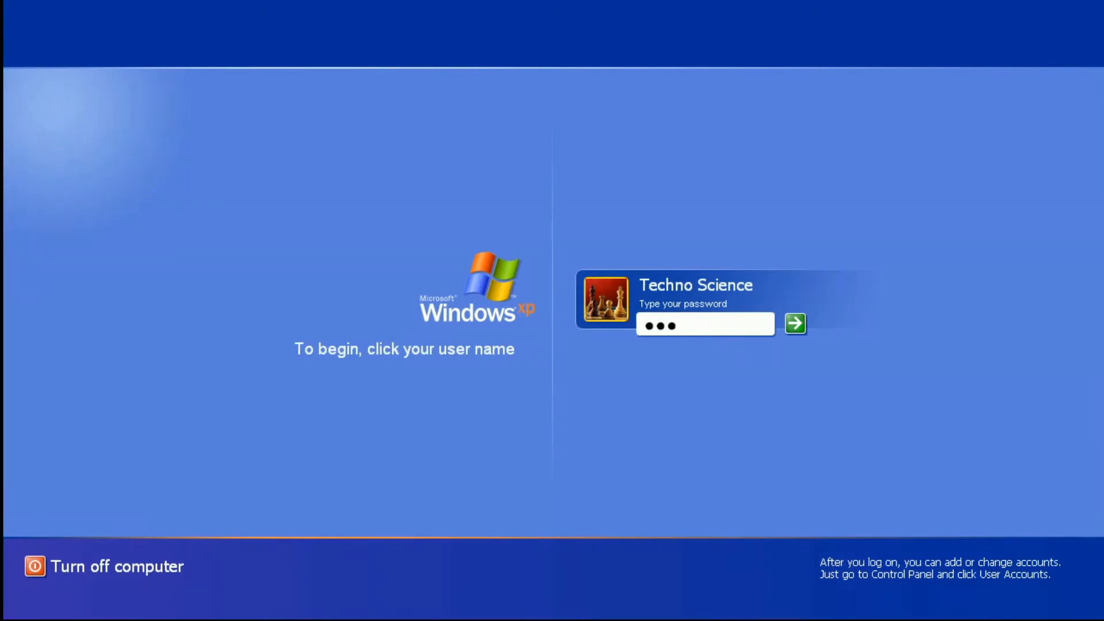
click(795, 324)
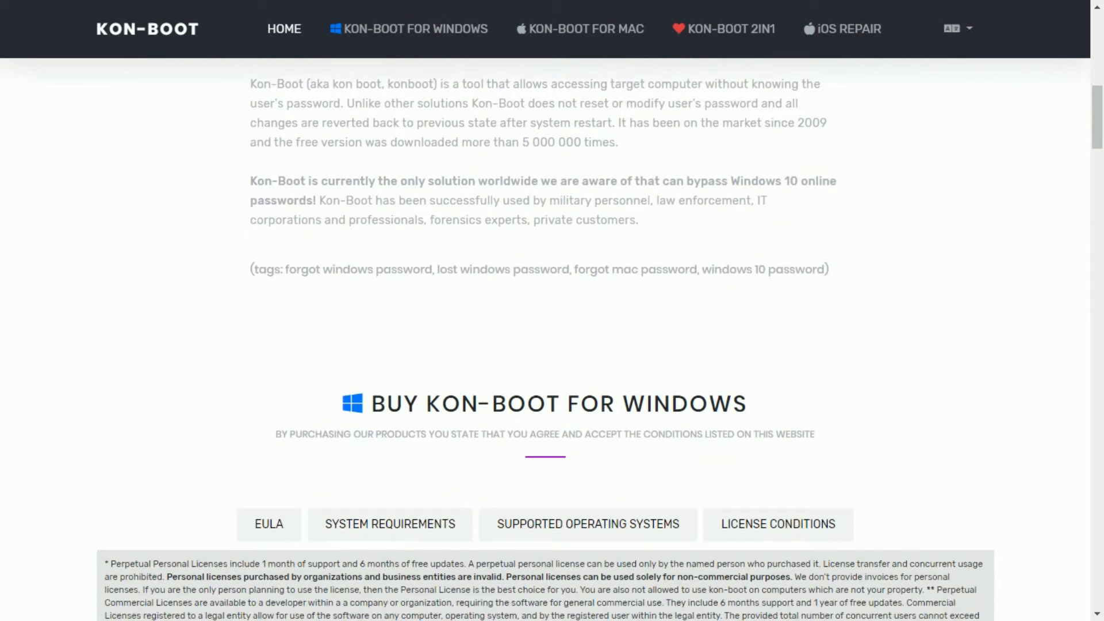
scroll(down, 3)
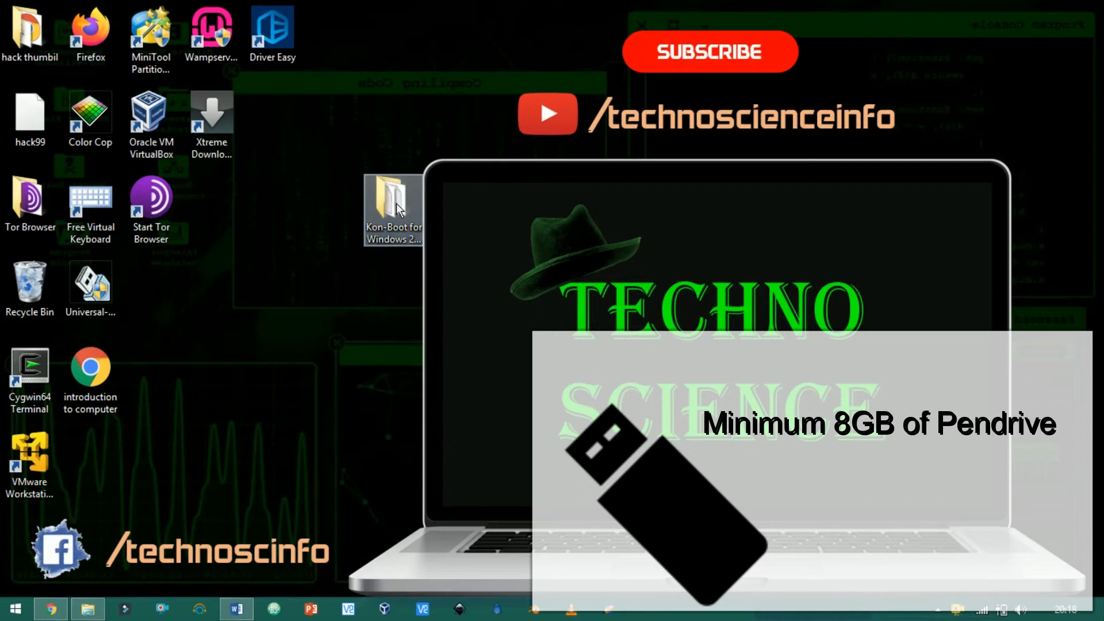
Open the Kon-Boot for Windows 2.5.0 folder and launch KonBootInstaller
double_click(393, 207)
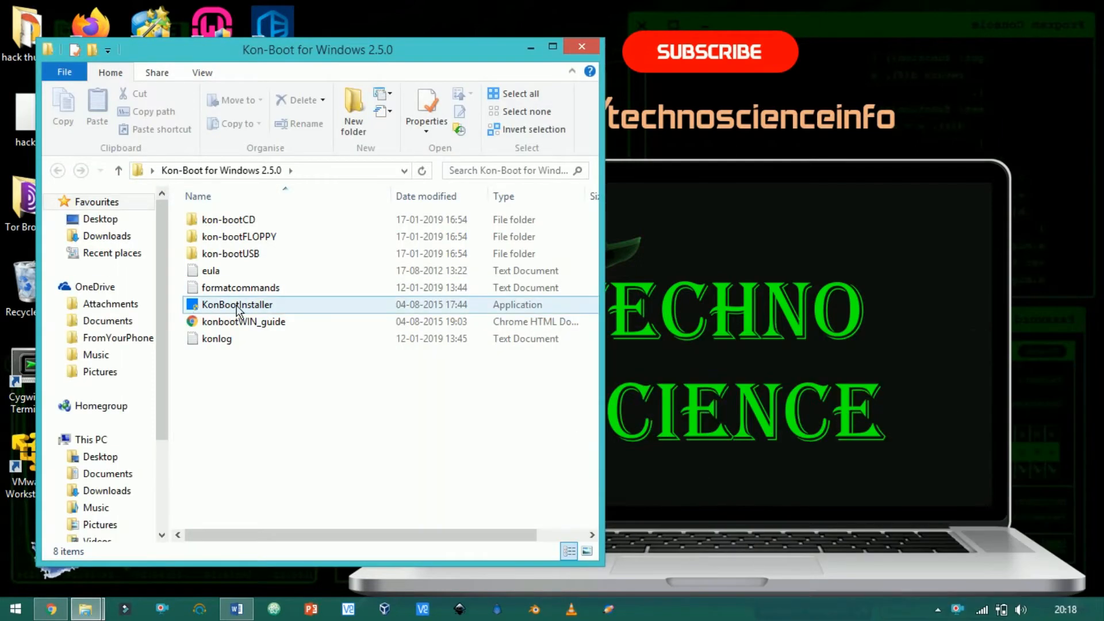
click(231, 254)
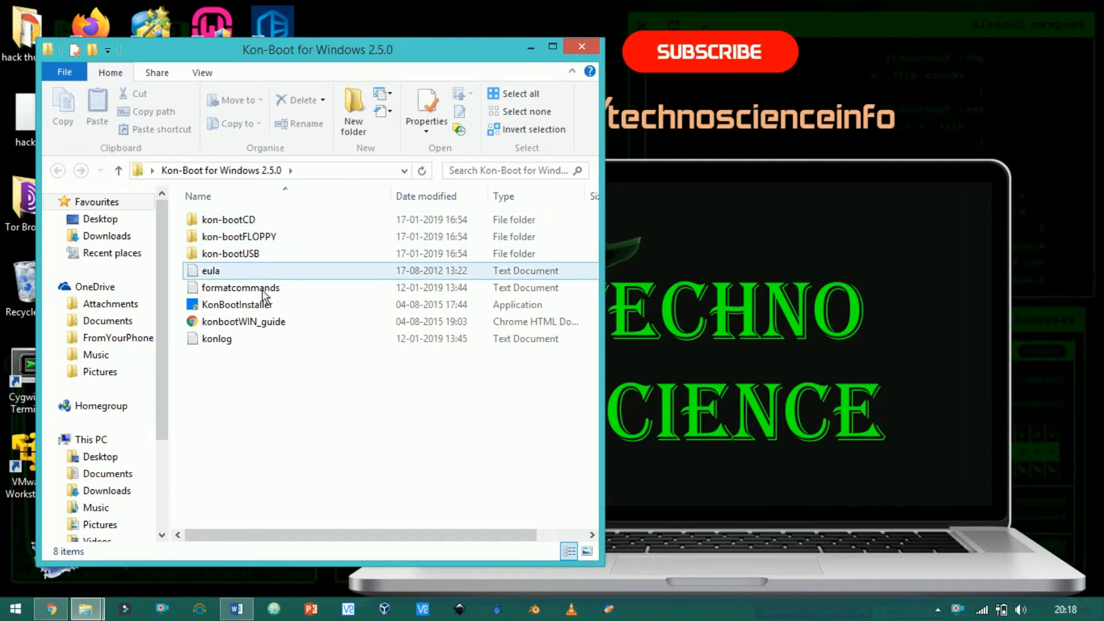
double_click(237, 304)
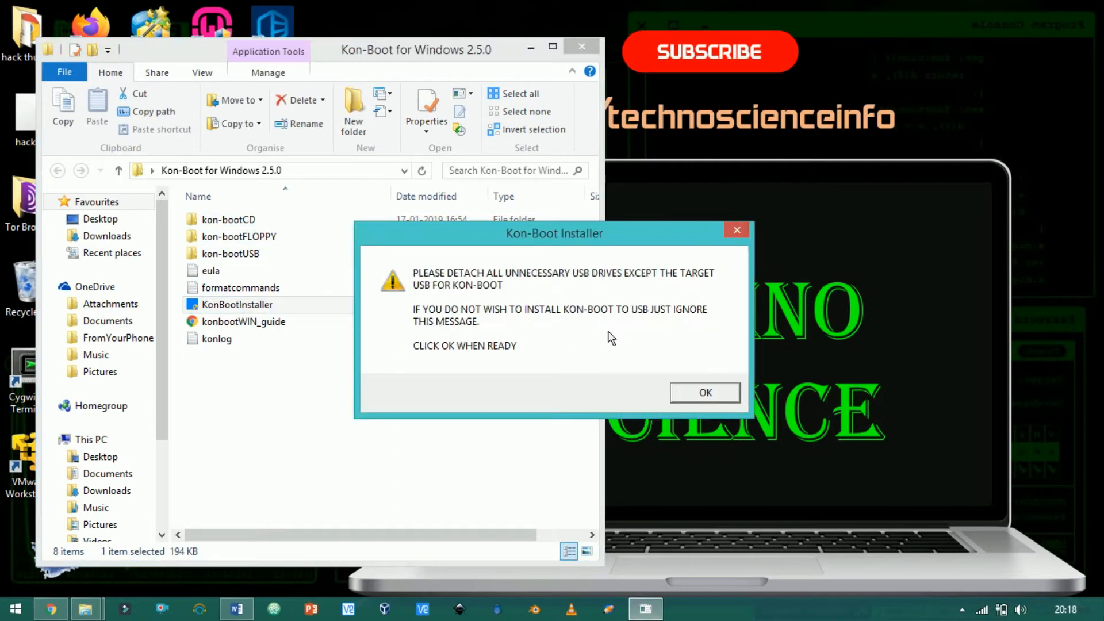
Install Kon-Boot onto the SanDisk USB drive F:, confirming the erase and success message
click(705, 393)
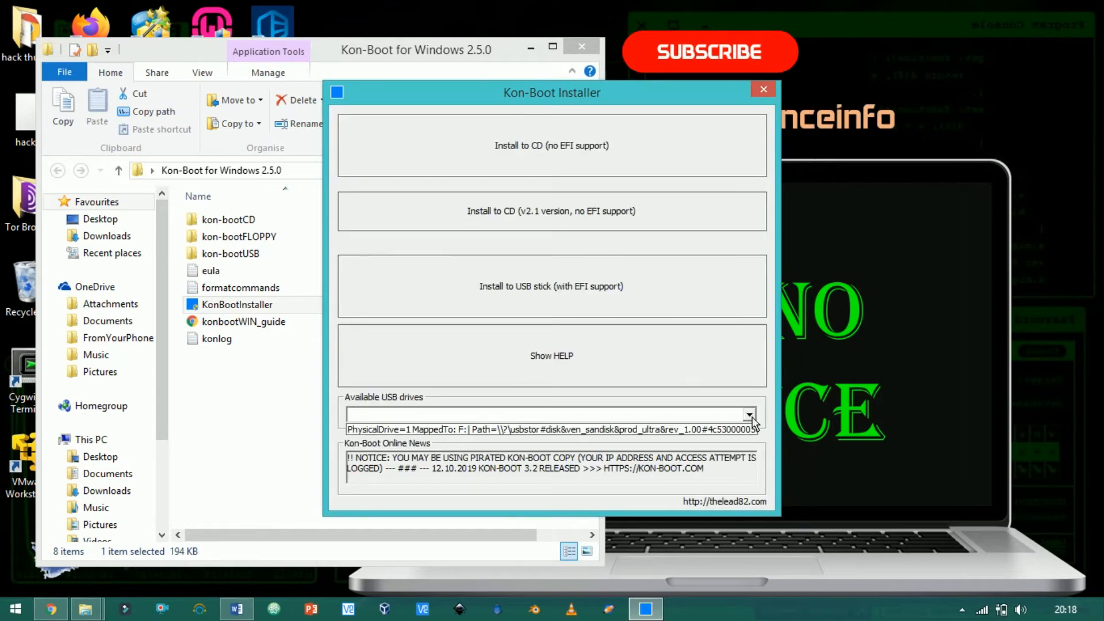
click(583, 430)
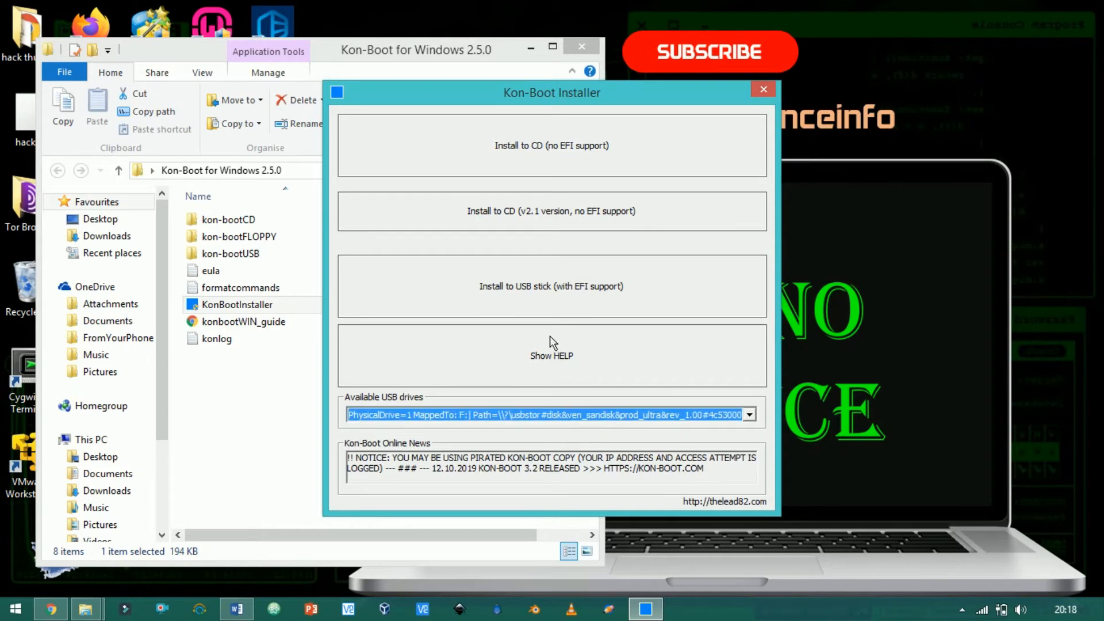
click(551, 285)
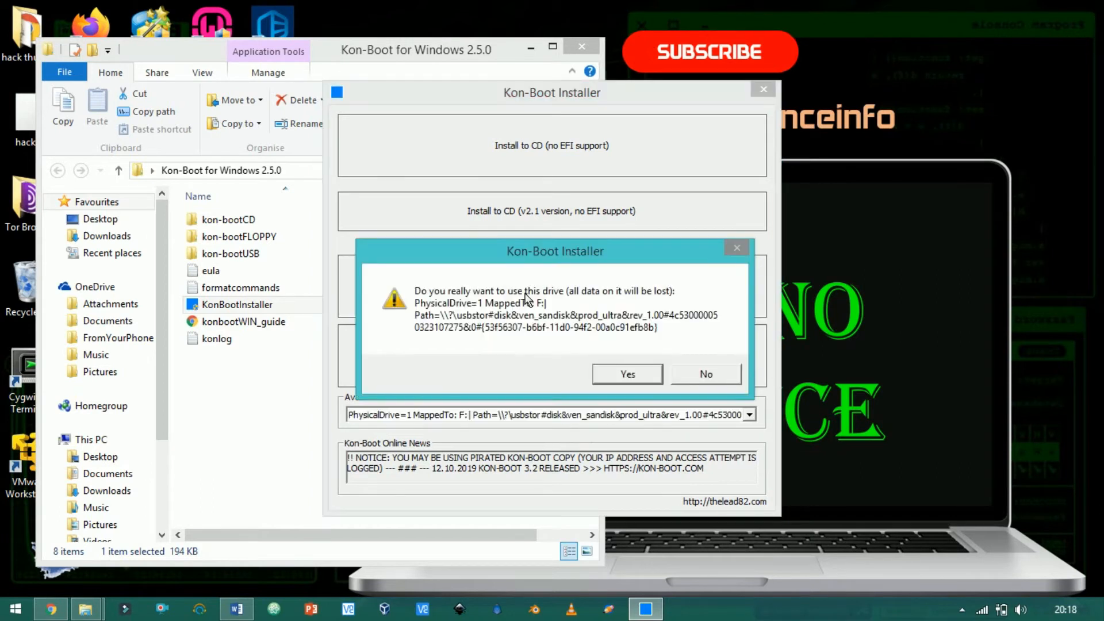
click(627, 373)
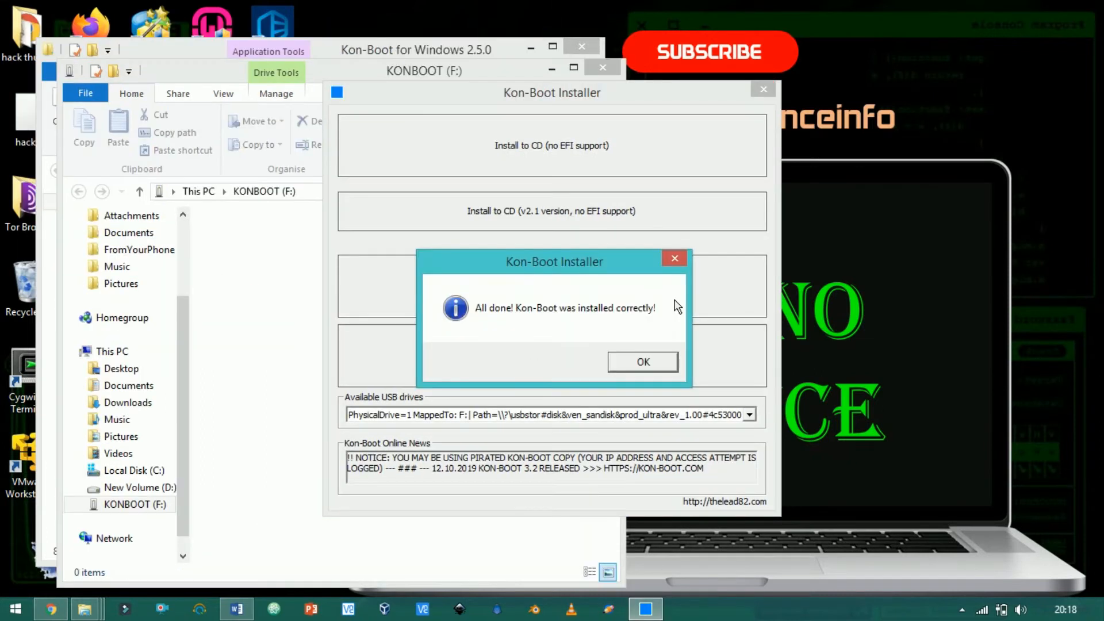
click(643, 362)
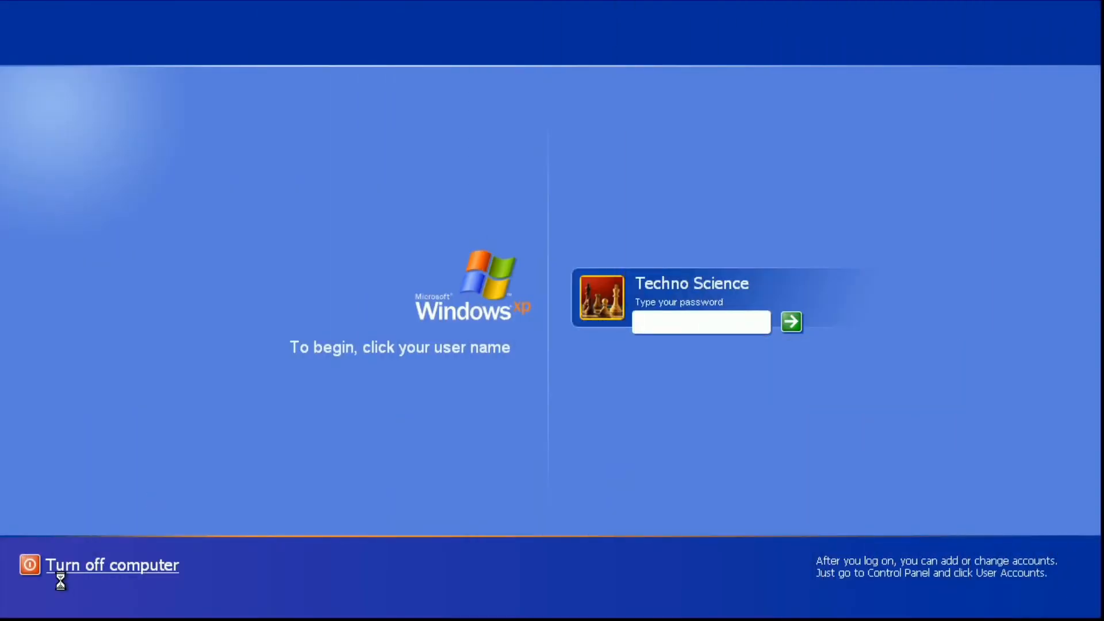
Shut down Windows XP to boot from the Kon-Boot USB stick
click(111, 566)
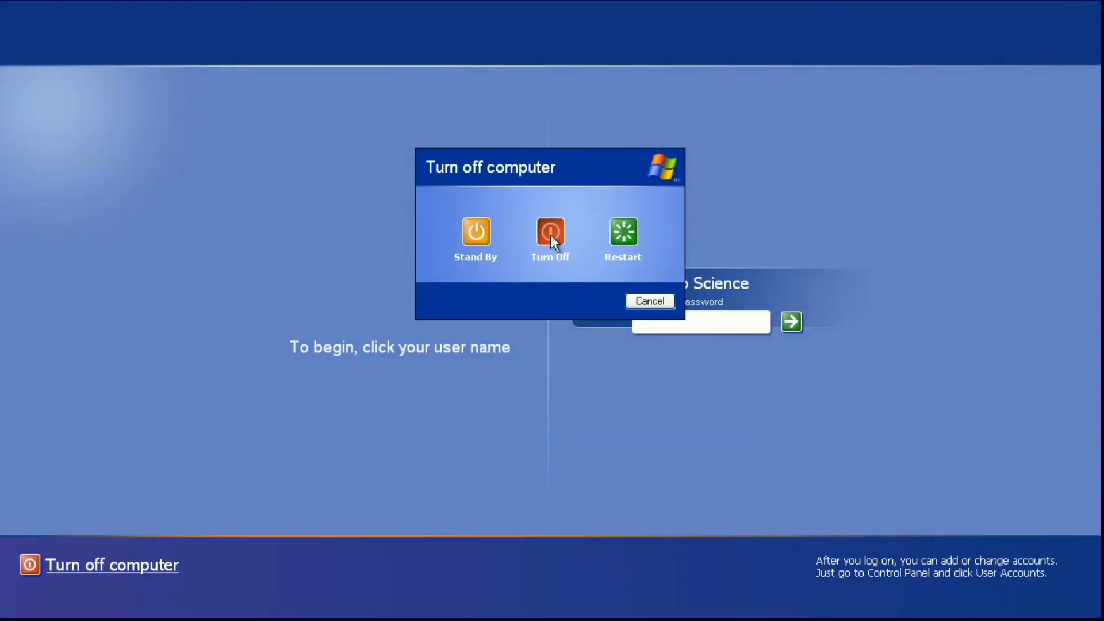
click(550, 232)
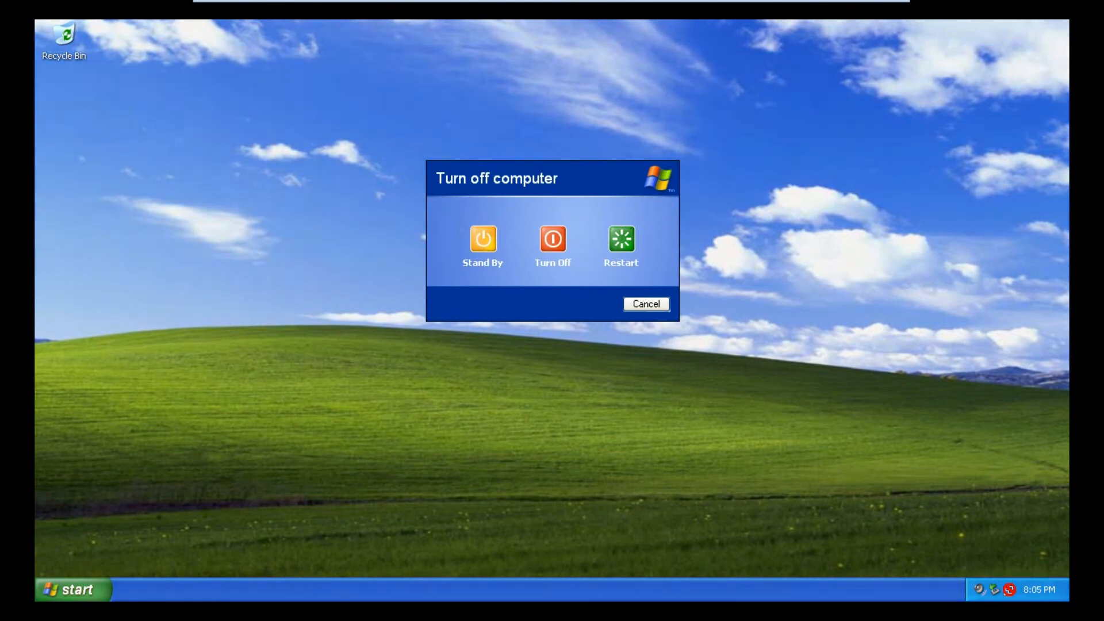
Restart the computer and open the user account's password prompt
click(552, 239)
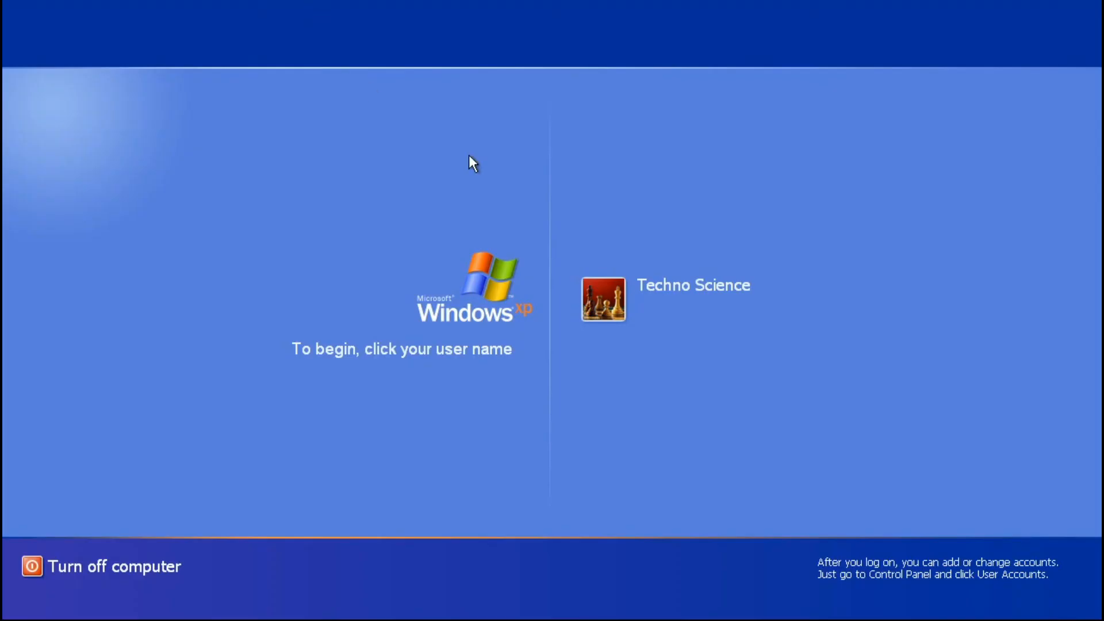
click(604, 299)
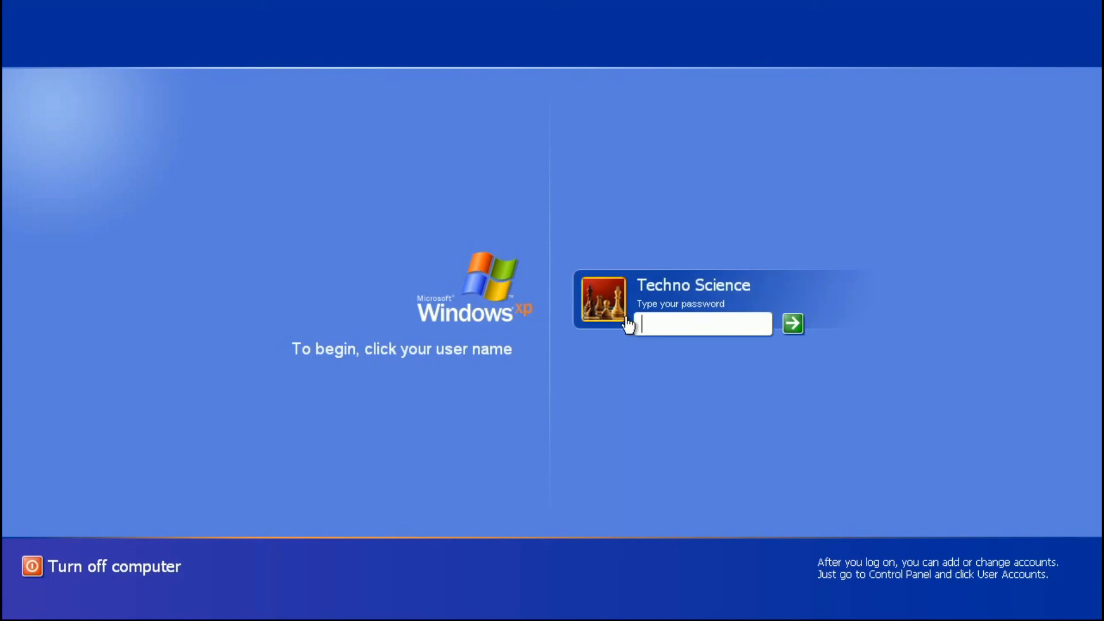